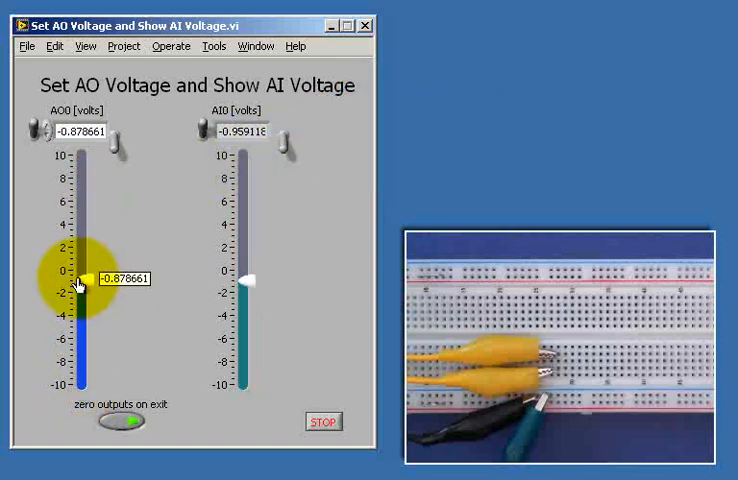
- Raise the AO0 slider from -0.88 V to about 1.38 V, with AI0 near -0.04 V
drag(86, 283, 86, 277)
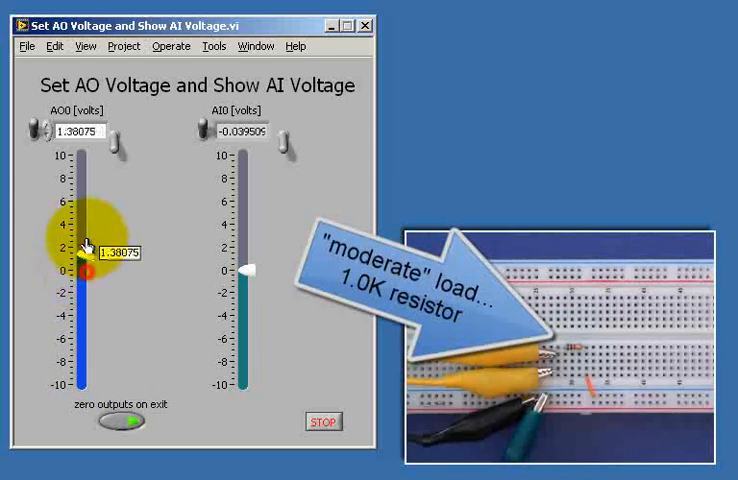
- Sweep AO0 through 5.7 V, 8.3 V and -5.5 V, back to zero, then to 8.8 V
drag(85, 250, 85, 384)
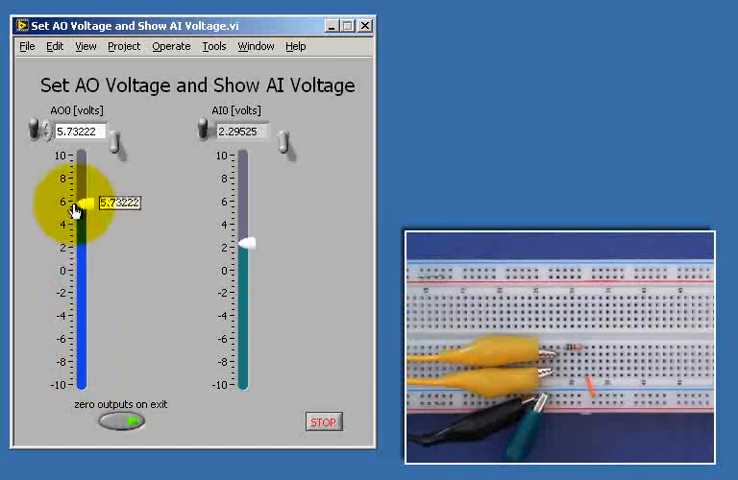
drag(80, 210, 80, 193)
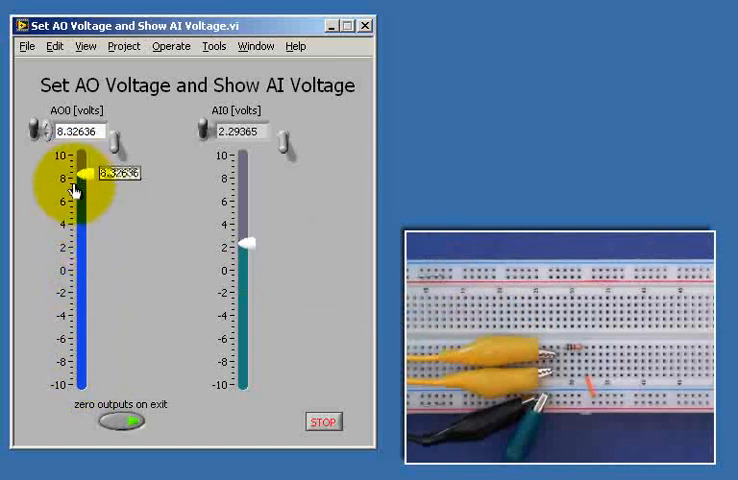
drag(90, 180, 90, 235)
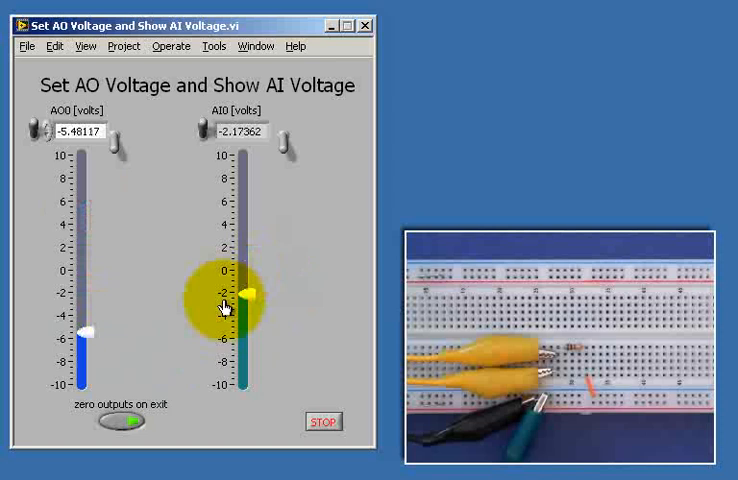
drag(92, 328, 86, 383)
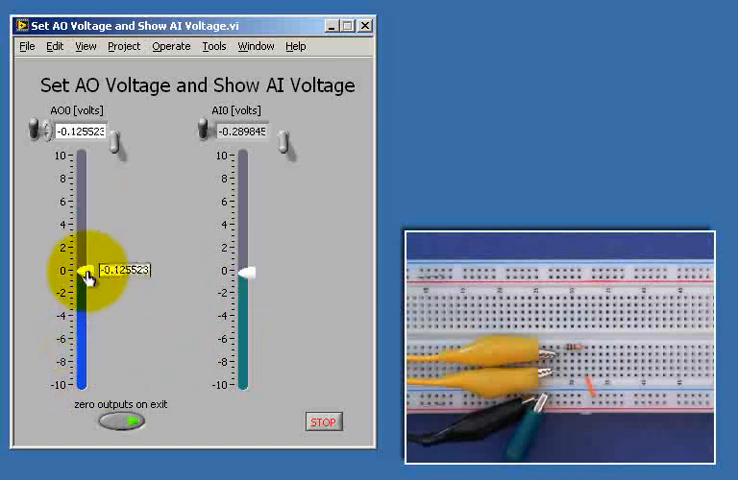
drag(85, 278, 85, 274)
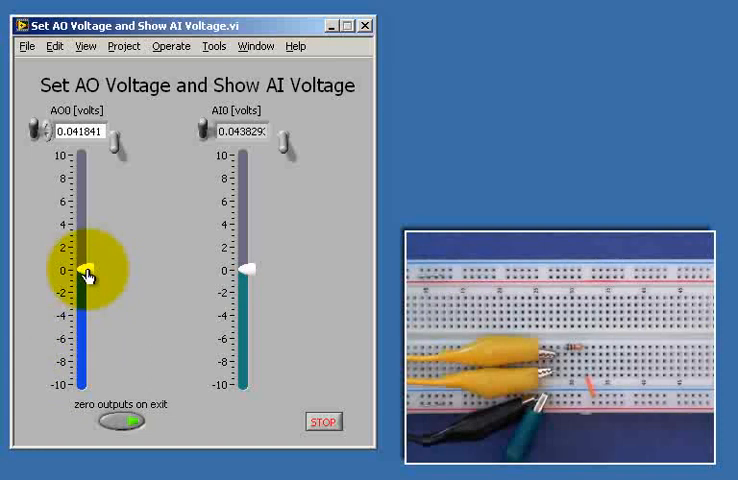
drag(84, 275, 87, 223)
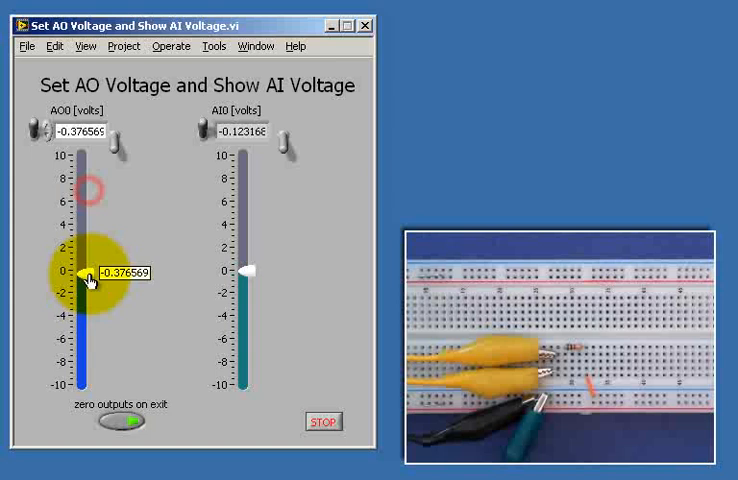
drag(90, 279, 92, 272)
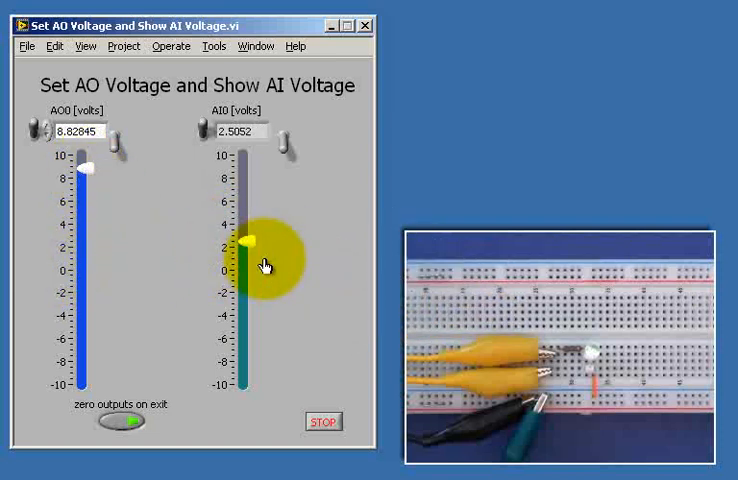
- Lower AO0 to about -5.4 V, then adjust it while reading the AI0 gauge
drag(89, 170, 89, 205)
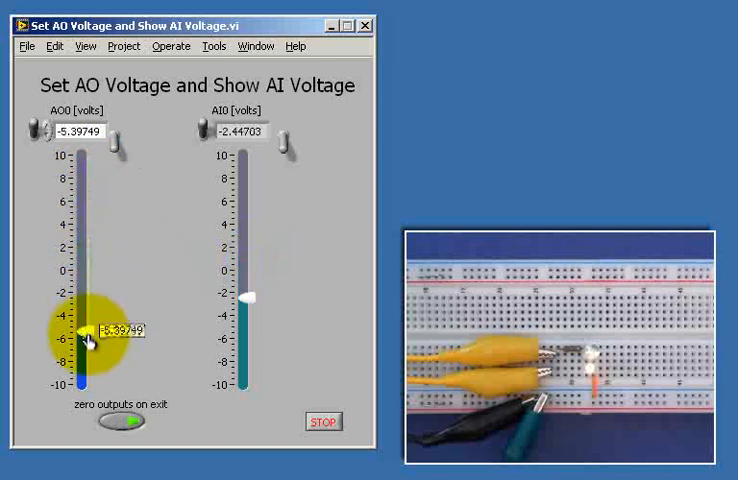
drag(87, 335, 87, 345)
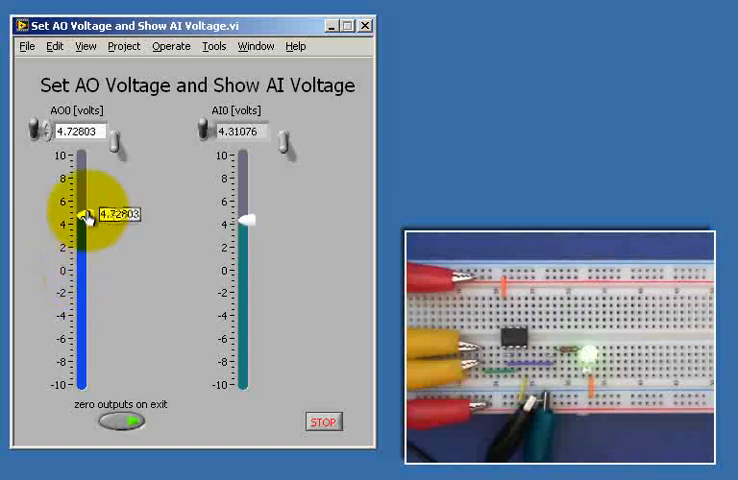
- Swing AO0 down to about -5.8 V, then up to 6.07 V, with AI0 tracking near 5.90 V
drag(83, 215, 83, 158)
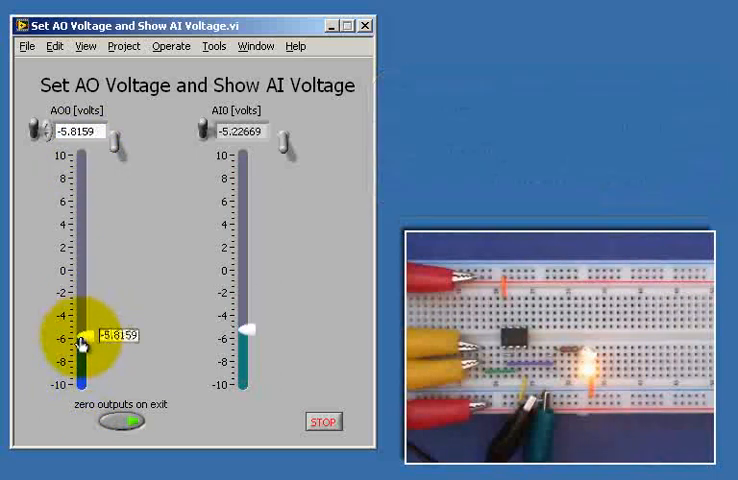
drag(79, 342, 79, 205)
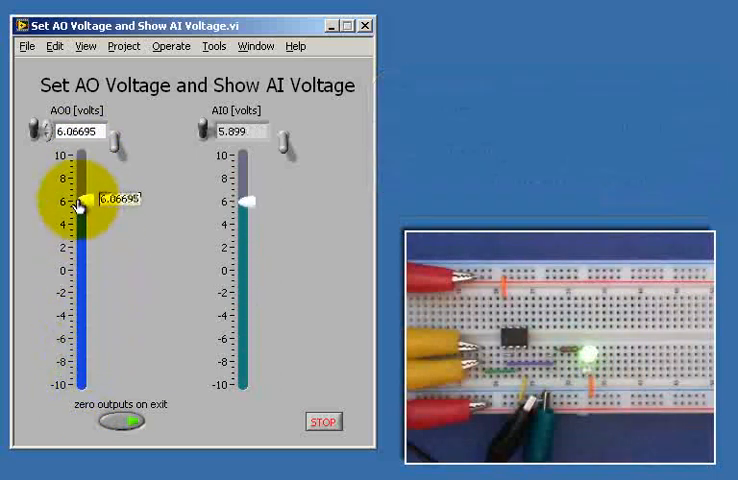